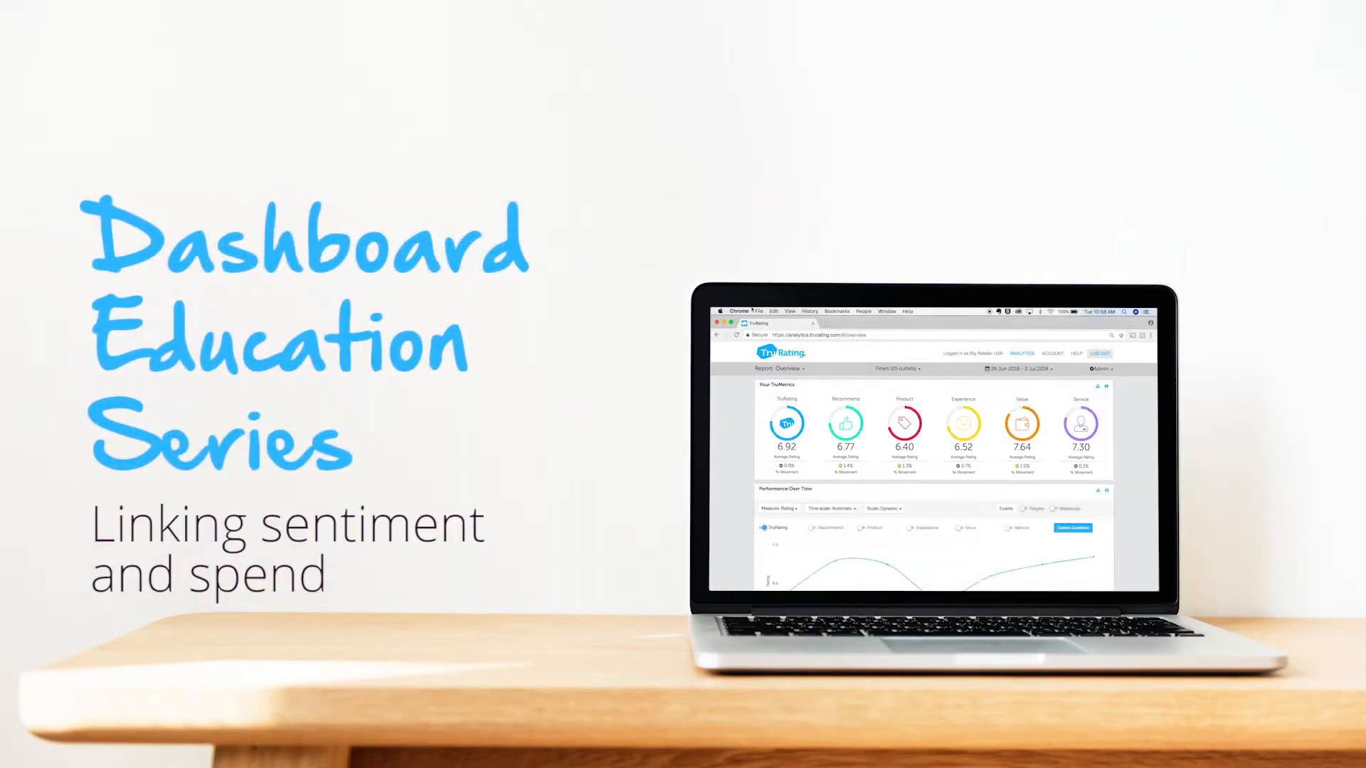
Log in to TruRating Analytics and load the Overview report for the 25 outlets
{"action": "scroll", "scroll_direction": "down", "scroll_amount": 3}
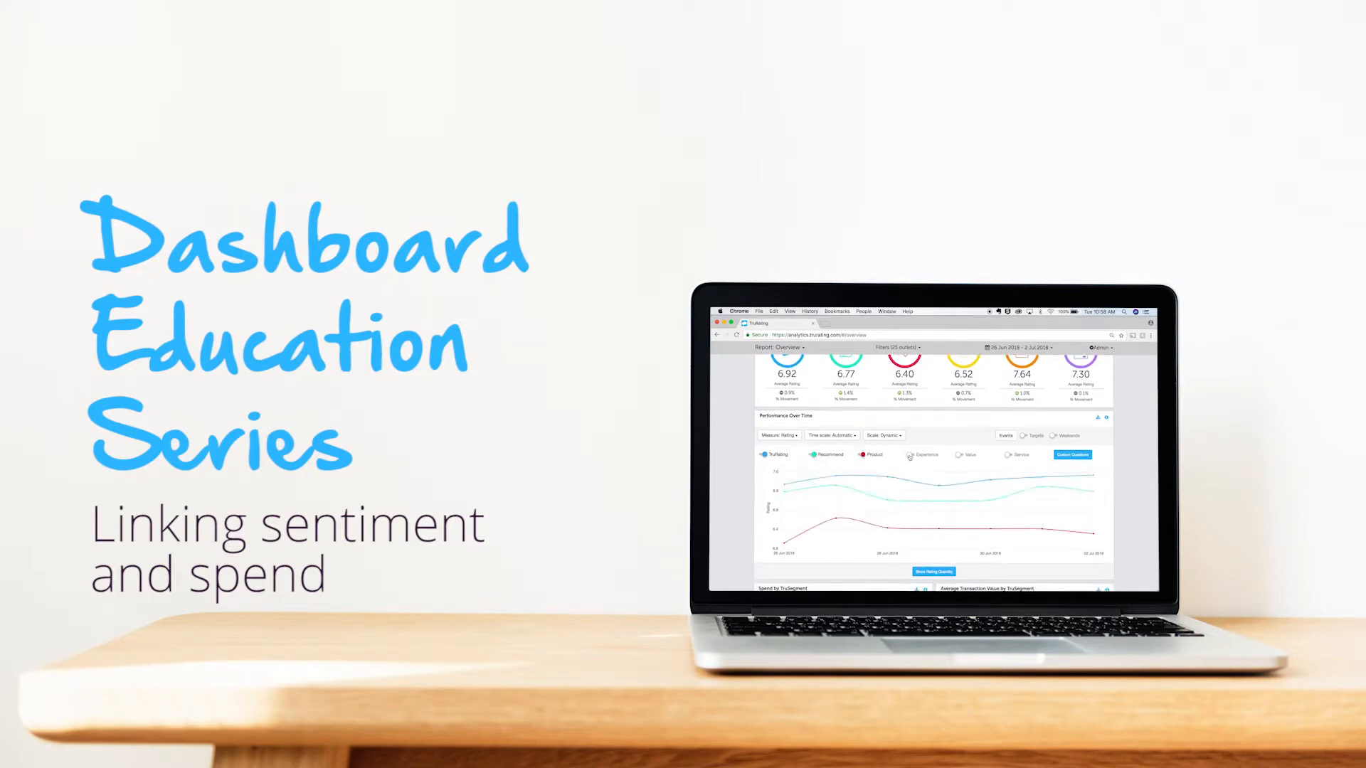
{"action": "left_click", "coordinate": [633, 575]}
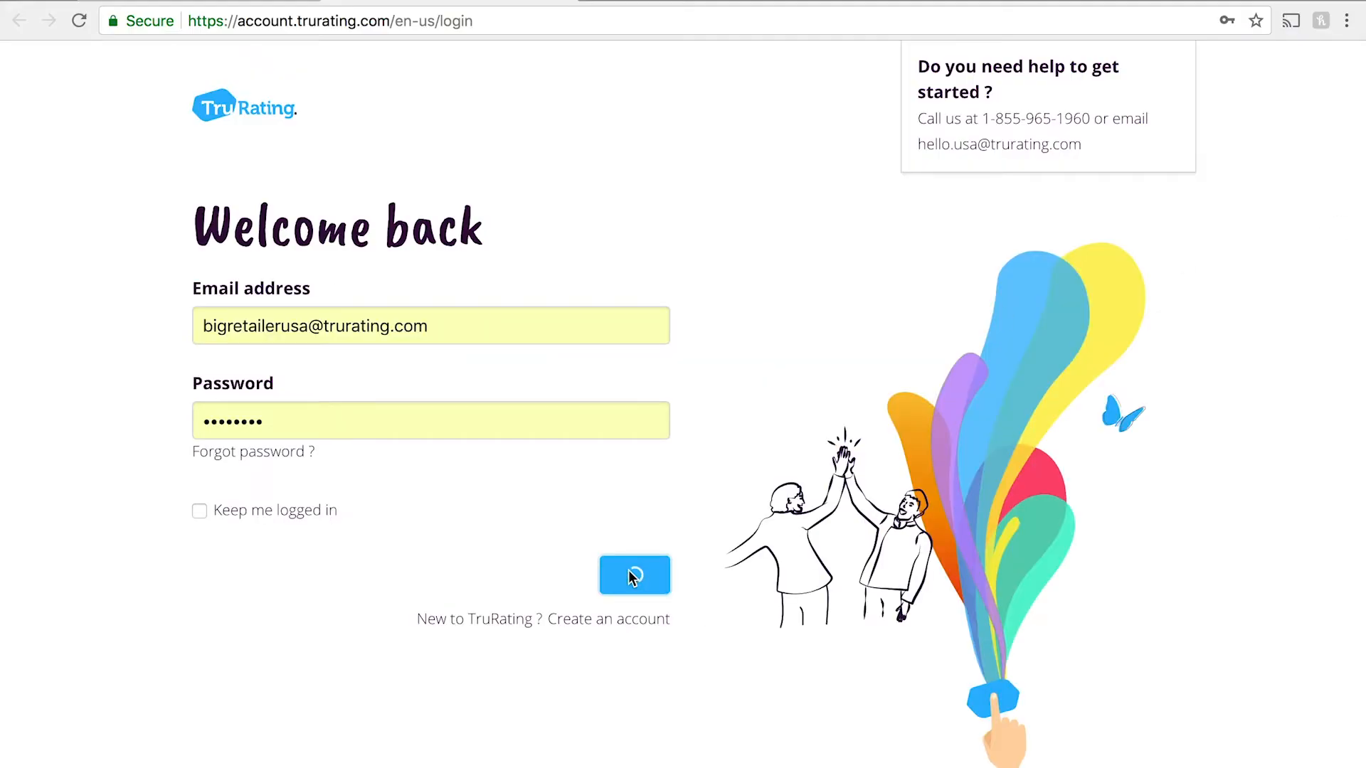
{"action": "left_click", "coordinate": [633, 575]}
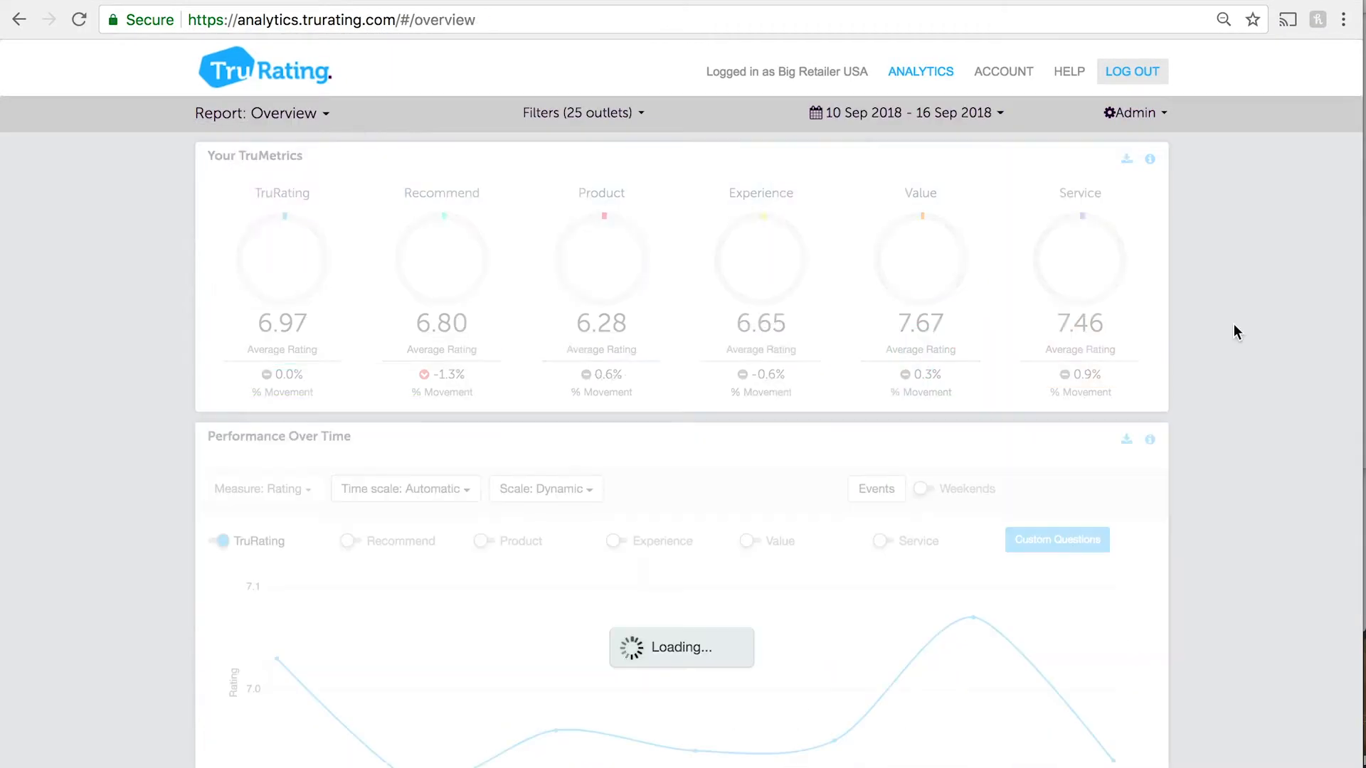
Scroll past Performance Over Time to the Spend and ATV by TruSegment charts
{"action": "scroll", "scroll_direction": "down", "scroll_amount": 3}
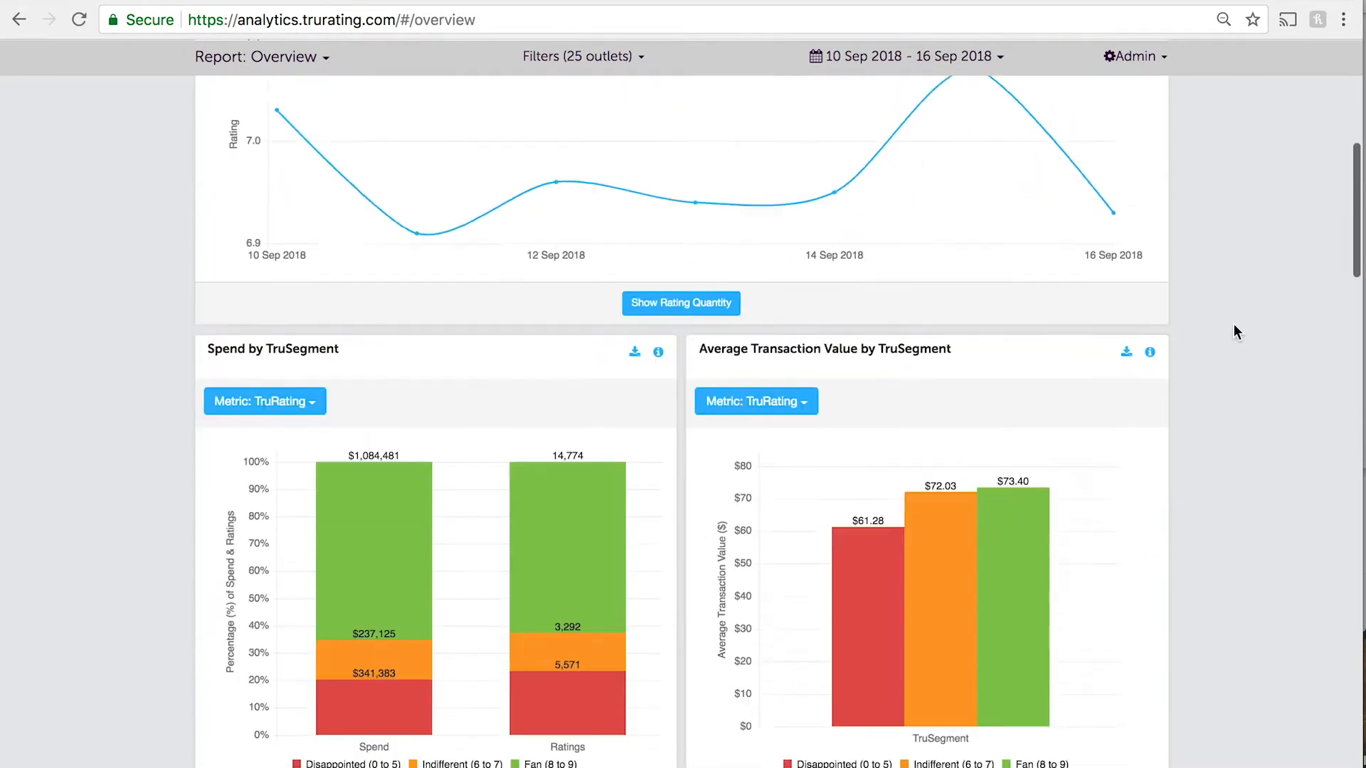
{"action": "scroll", "scroll_direction": "down", "scroll_amount": 3}
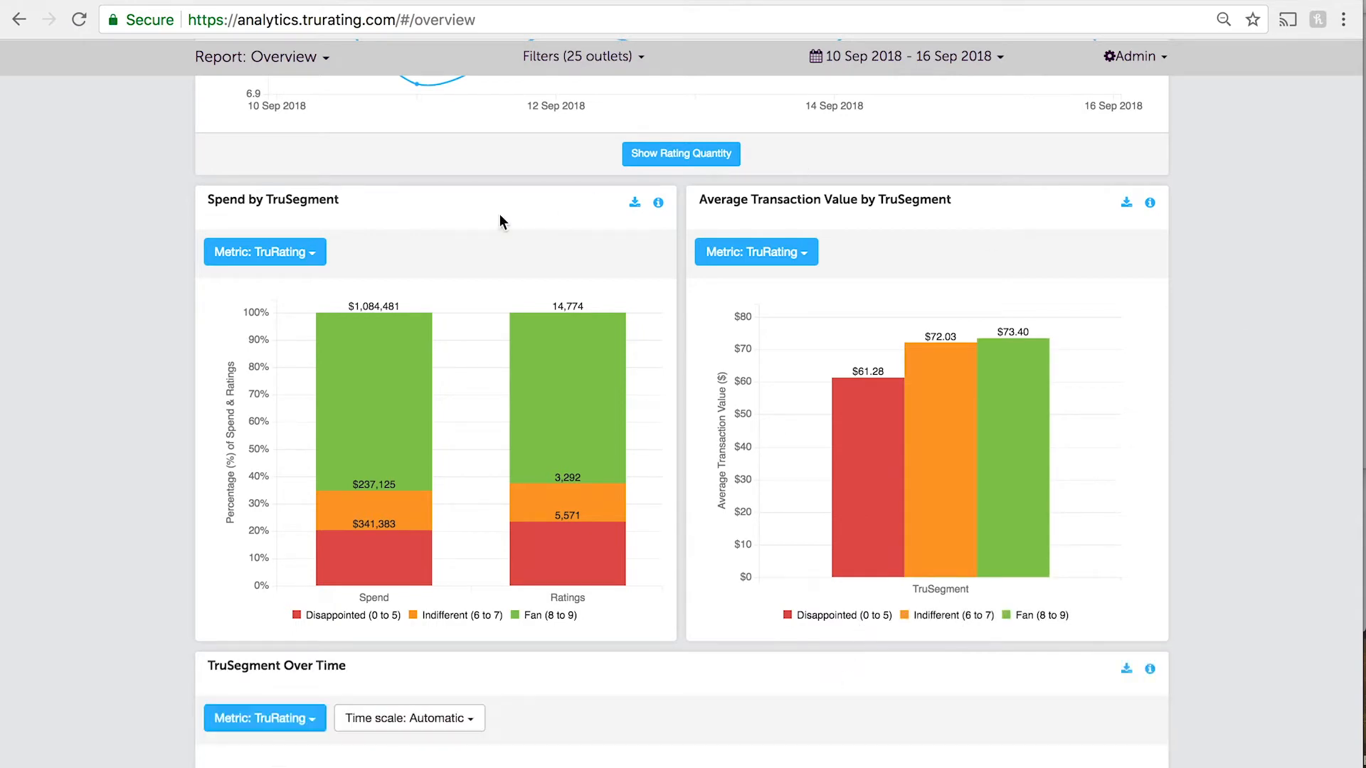
Set the Spend chart metric to Product, then hide and re-show the Indifferent segment
{"action": "left_click", "coordinate": [264, 252]}
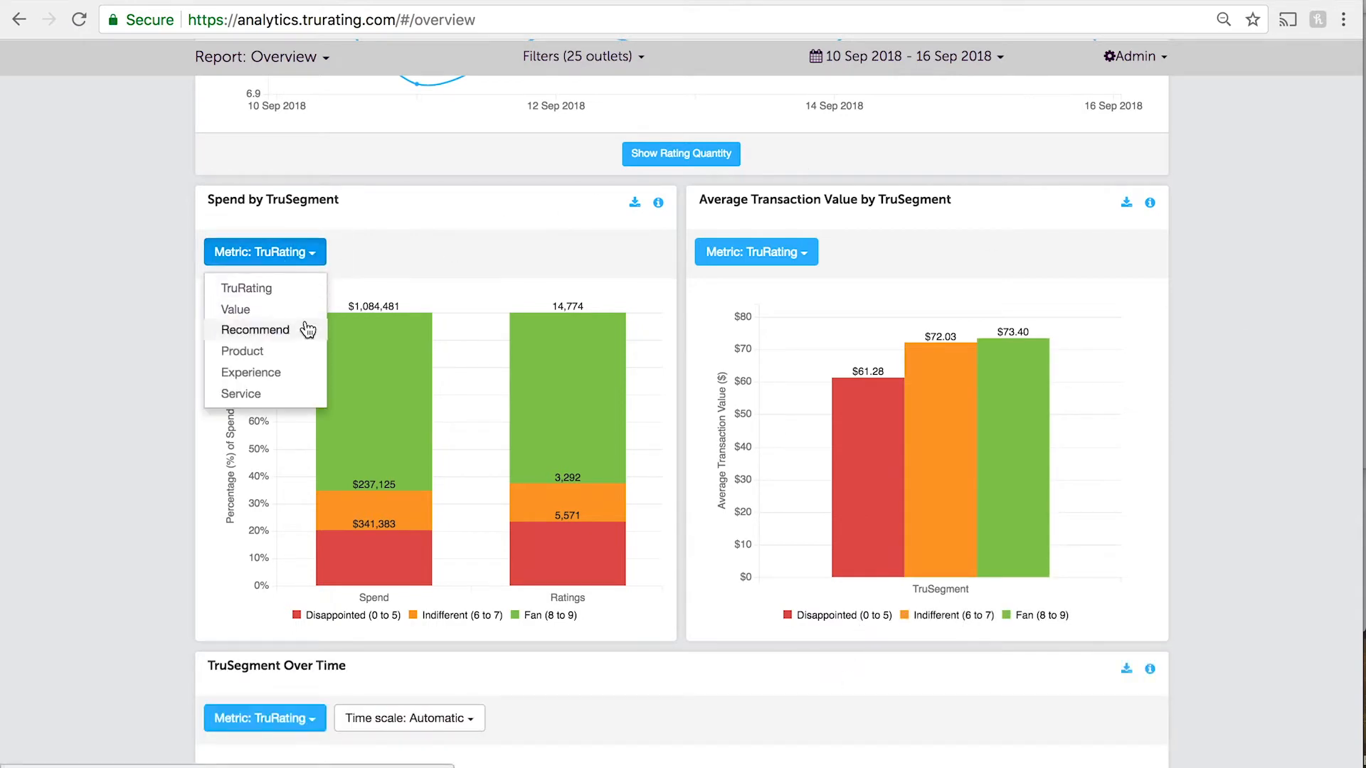
{"action": "mouse_move", "coordinate": [236, 309]}
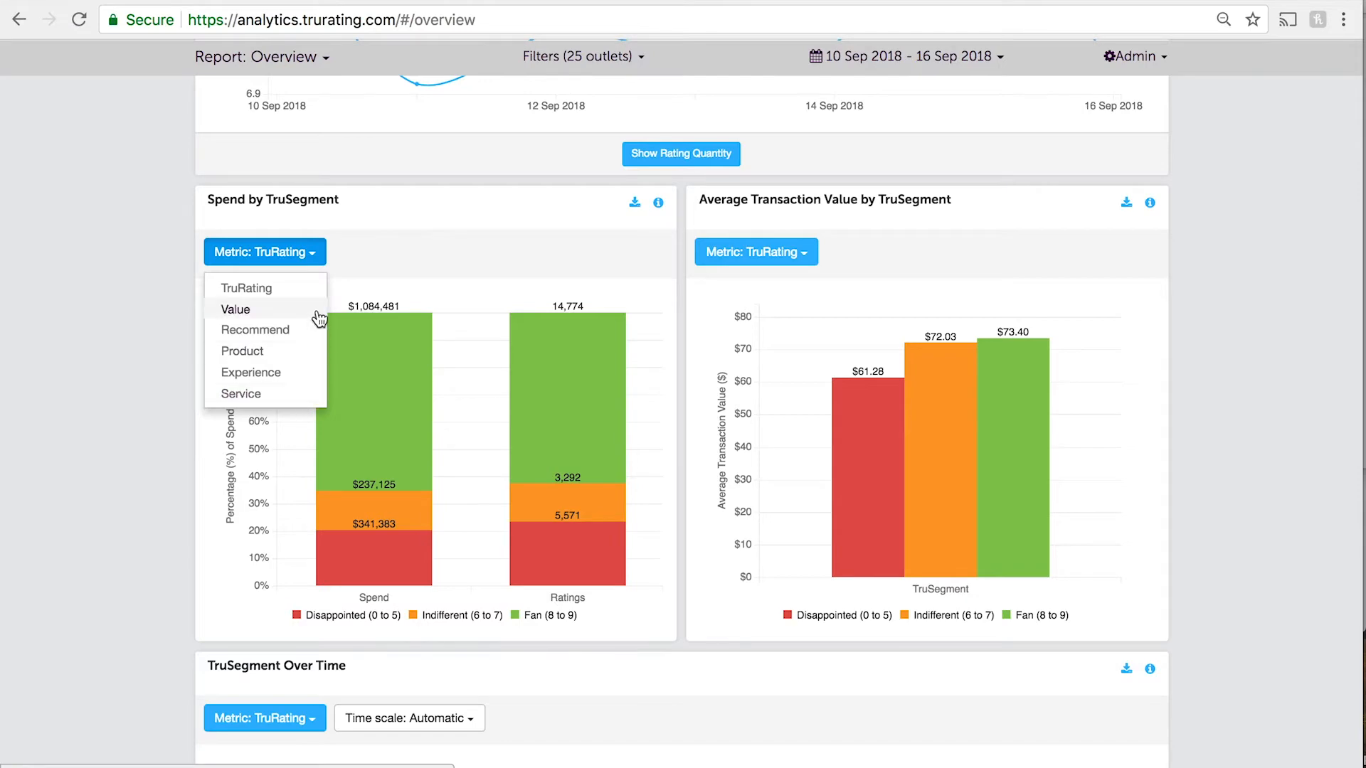
{"action": "left_click", "coordinate": [242, 351]}
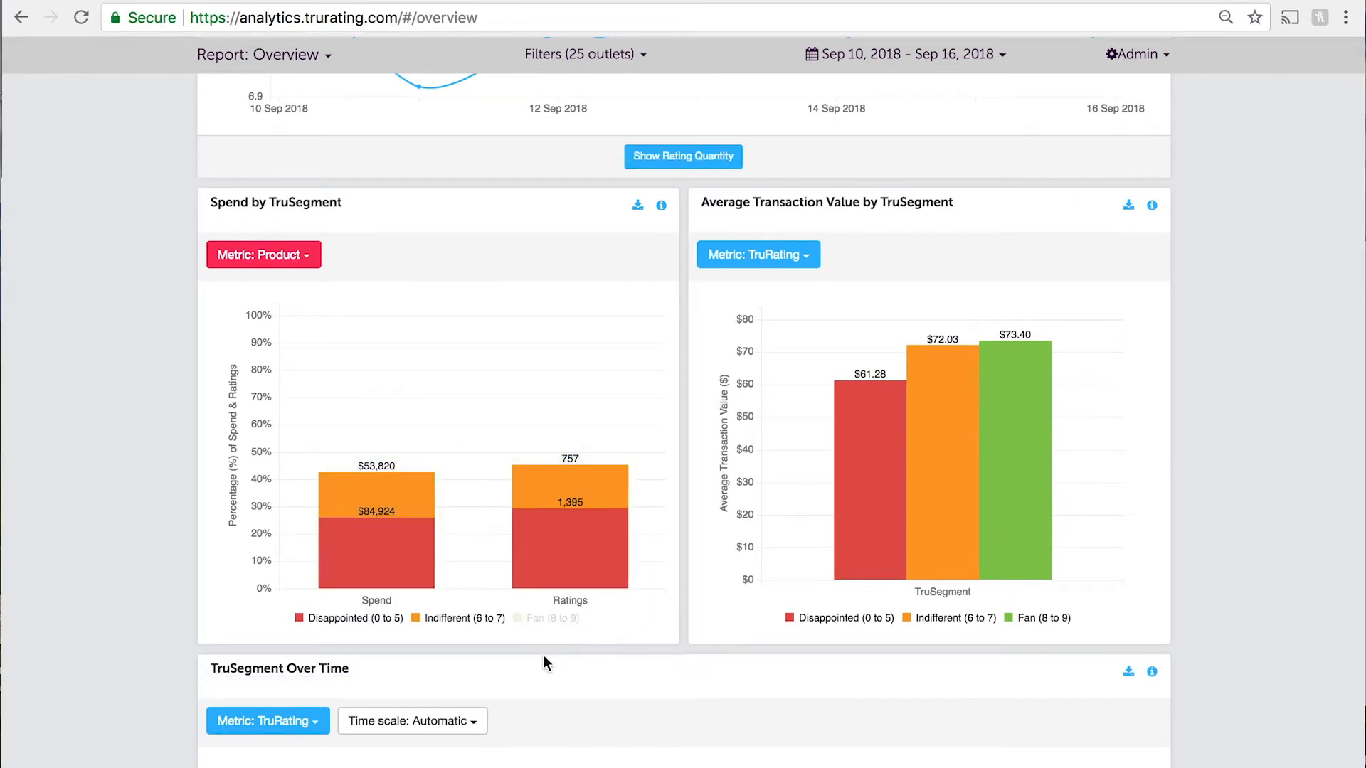
{"action": "left_click", "coordinate": [458, 618]}
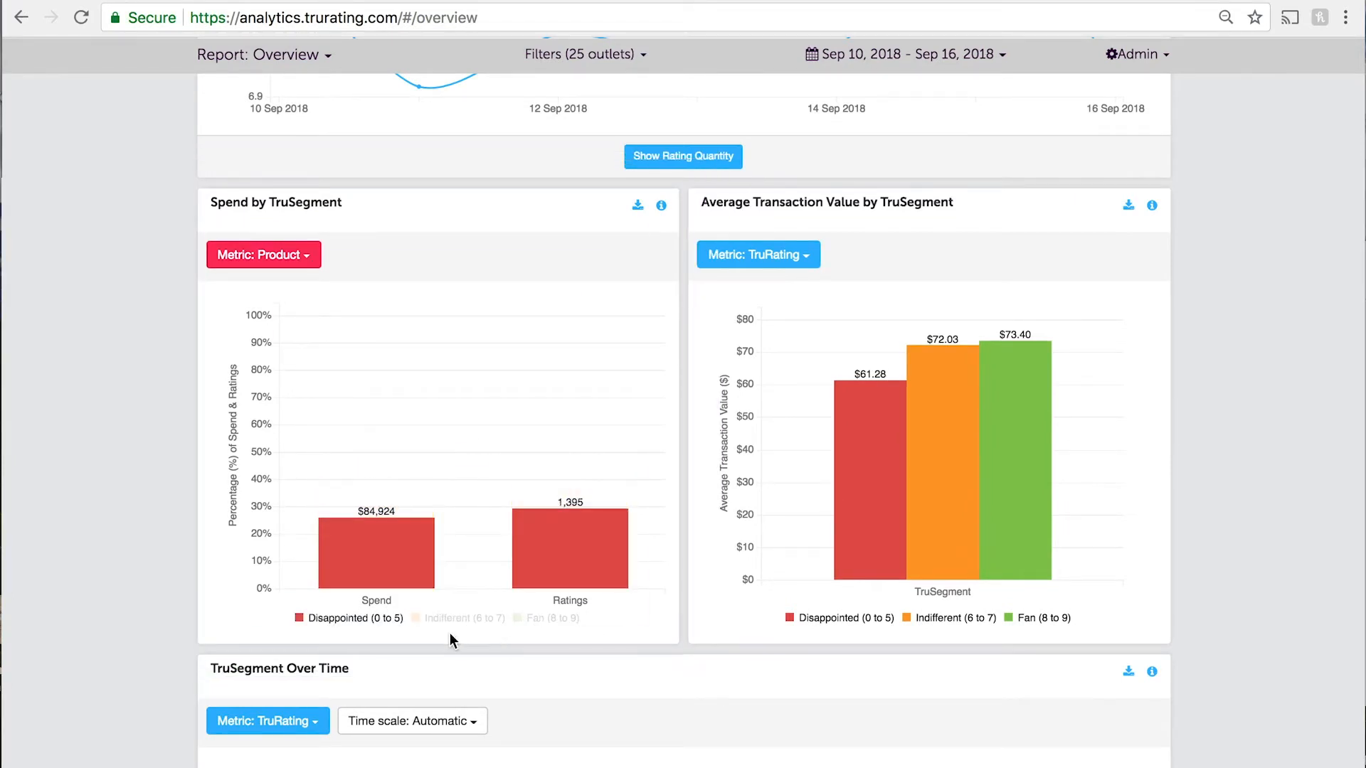
{"action": "mouse_move", "coordinate": [377, 540]}
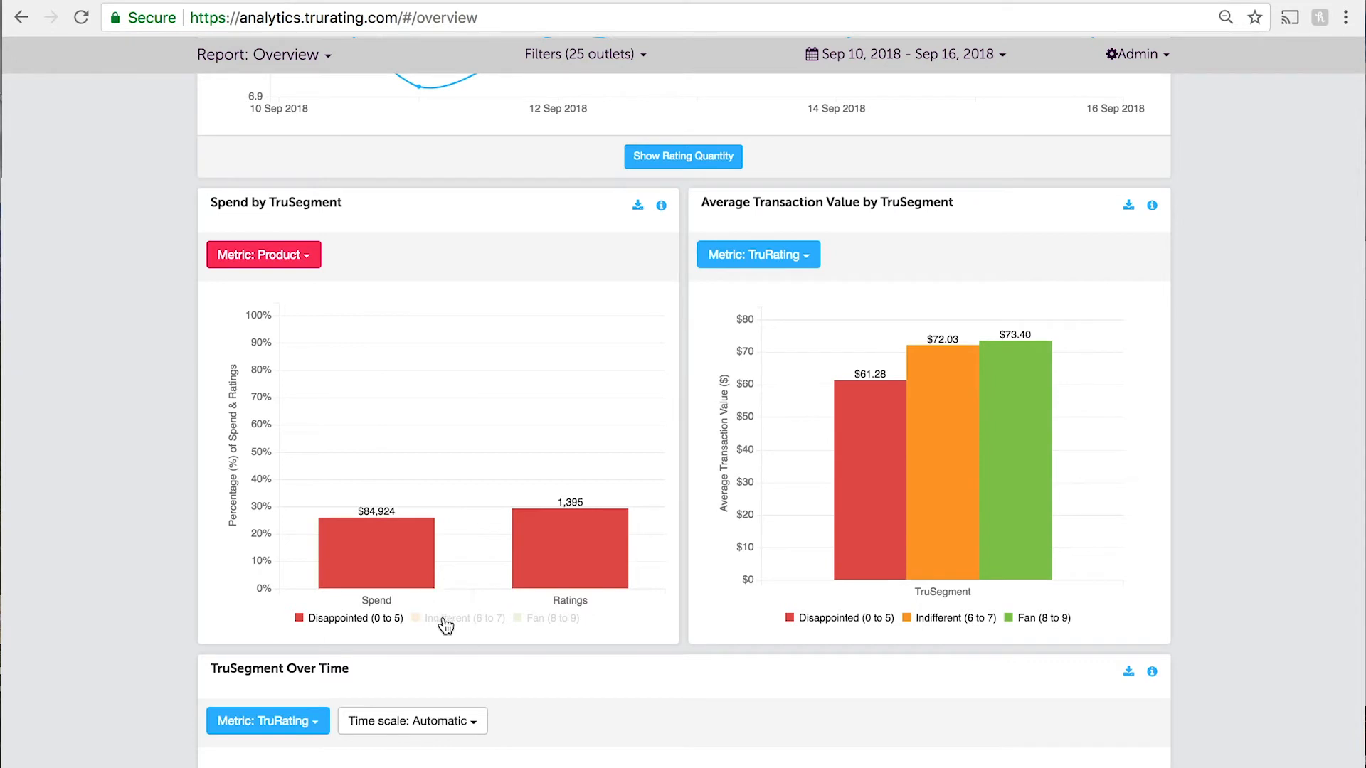
{"action": "left_click", "coordinate": [457, 618]}
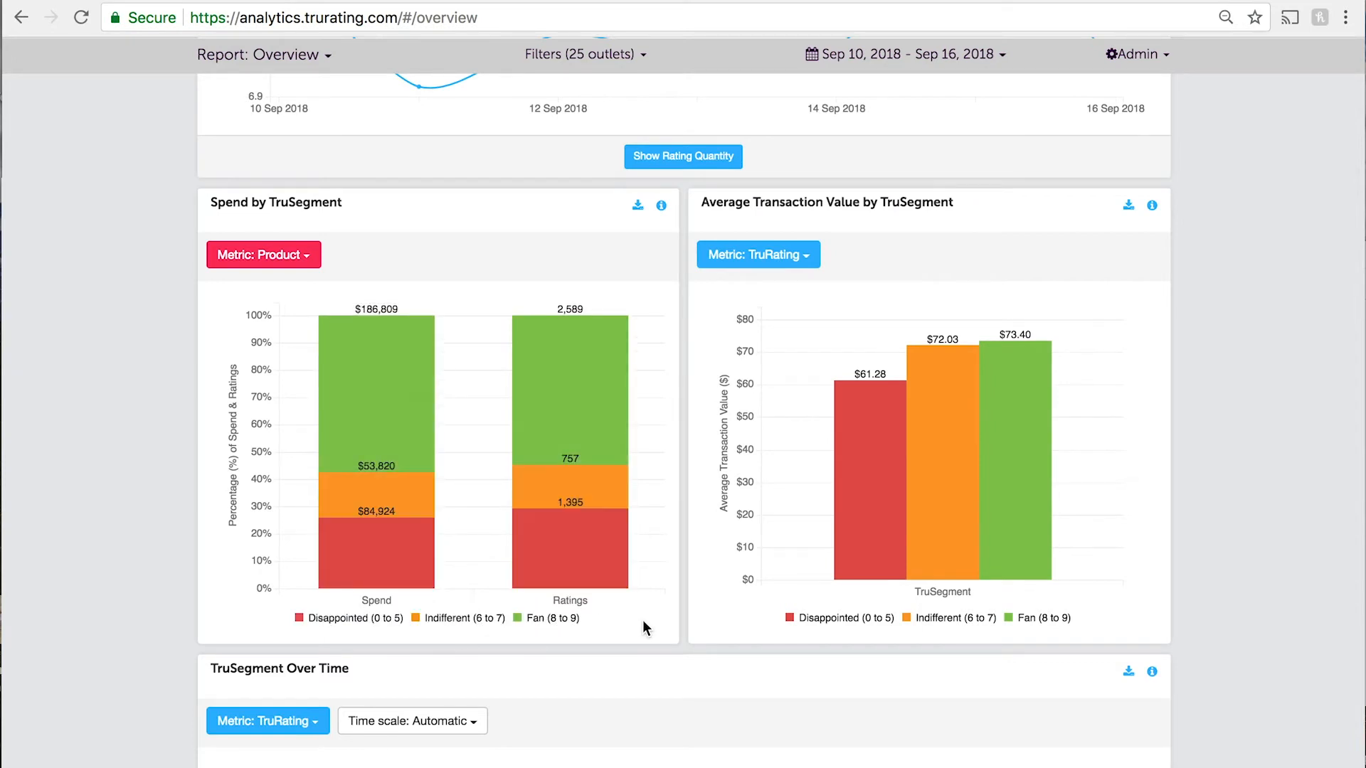
{"action": "mouse_move", "coordinate": [756, 255]}
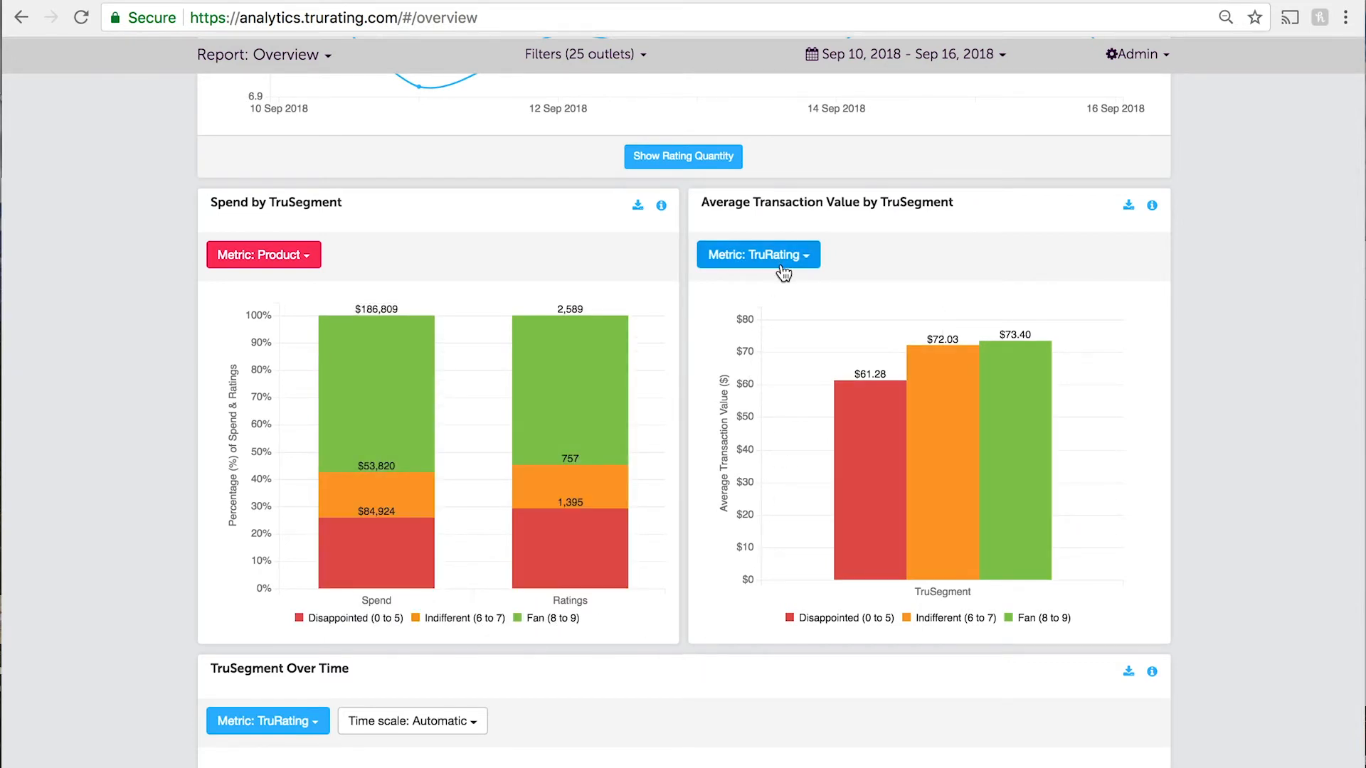
Hide Indifferent in the ATV chart, then set both TruSegment charts' metric to Recommend
{"action": "left_click", "coordinate": [757, 255]}
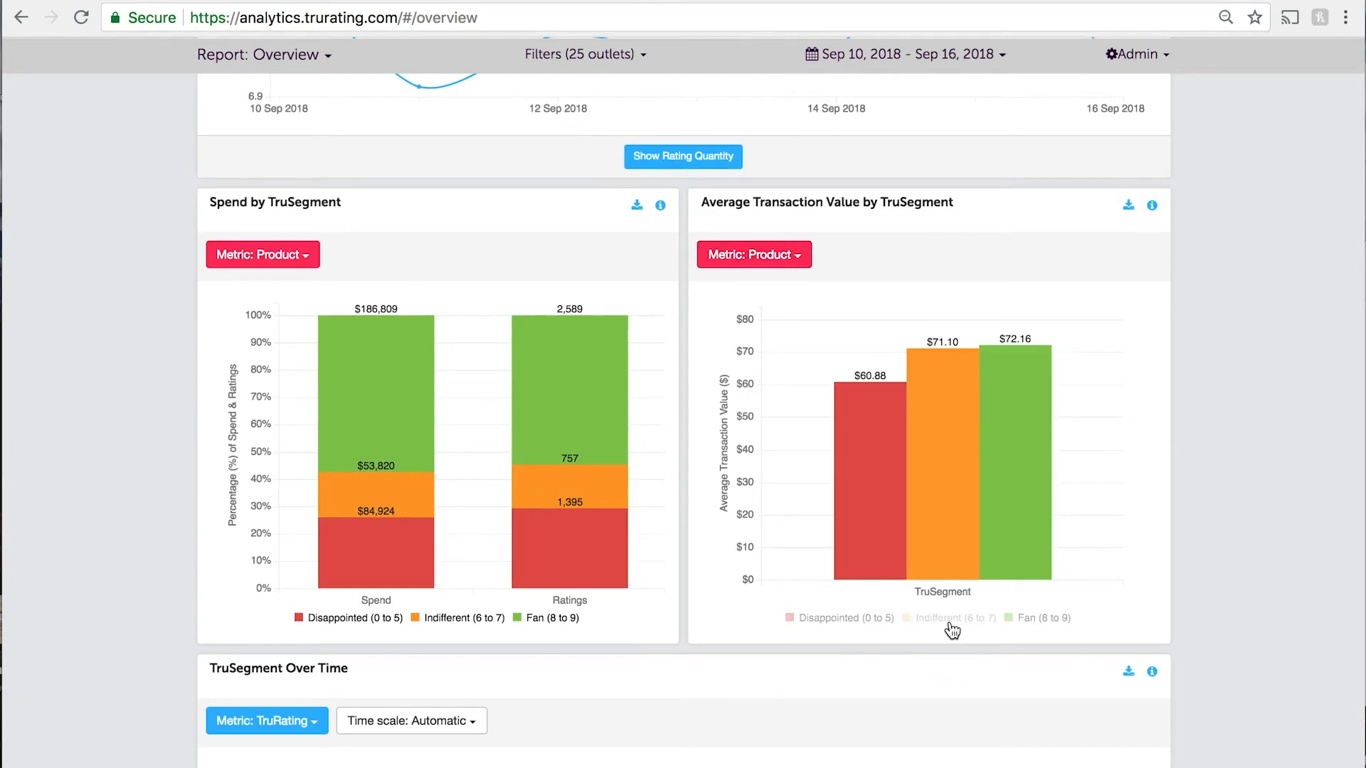
{"action": "left_click", "coordinate": [951, 617]}
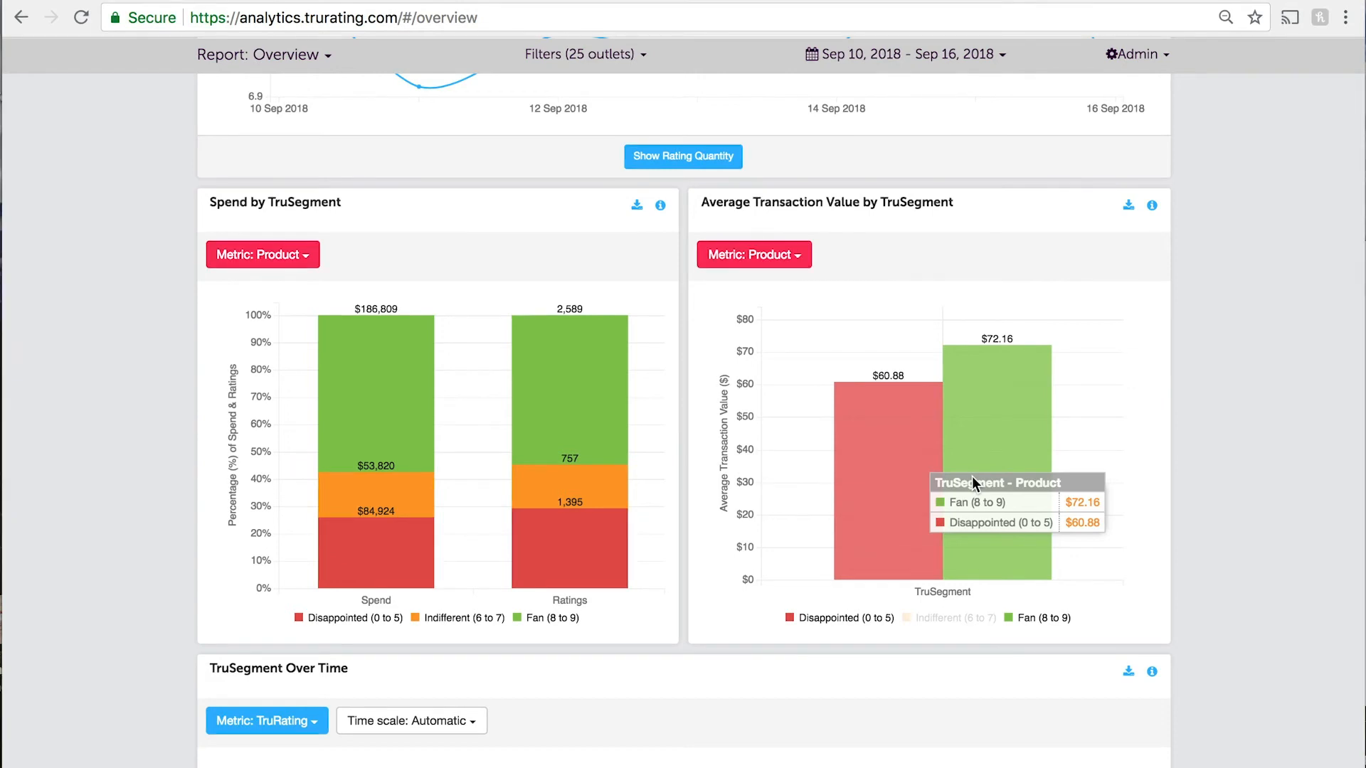
{"action": "mouse_move", "coordinate": [940, 640]}
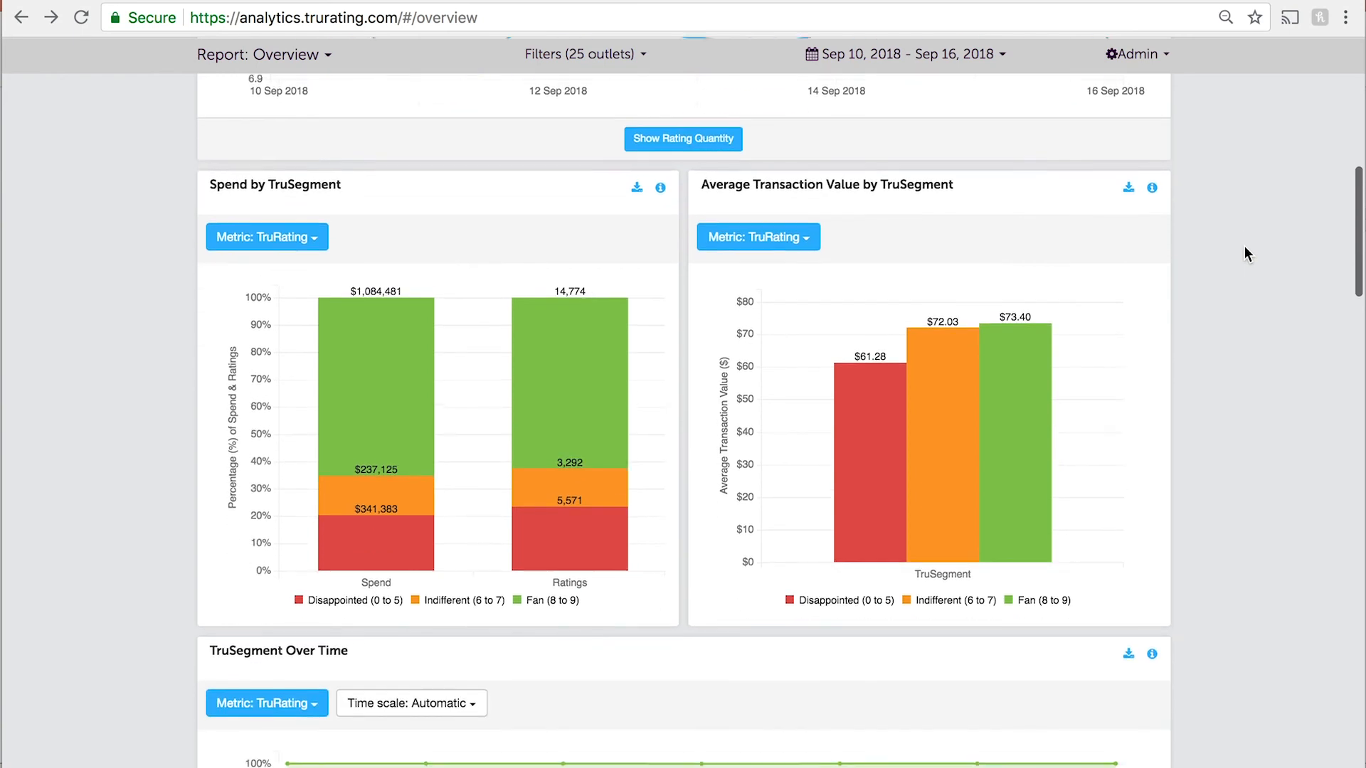
{"action": "left_click", "coordinate": [267, 236]}
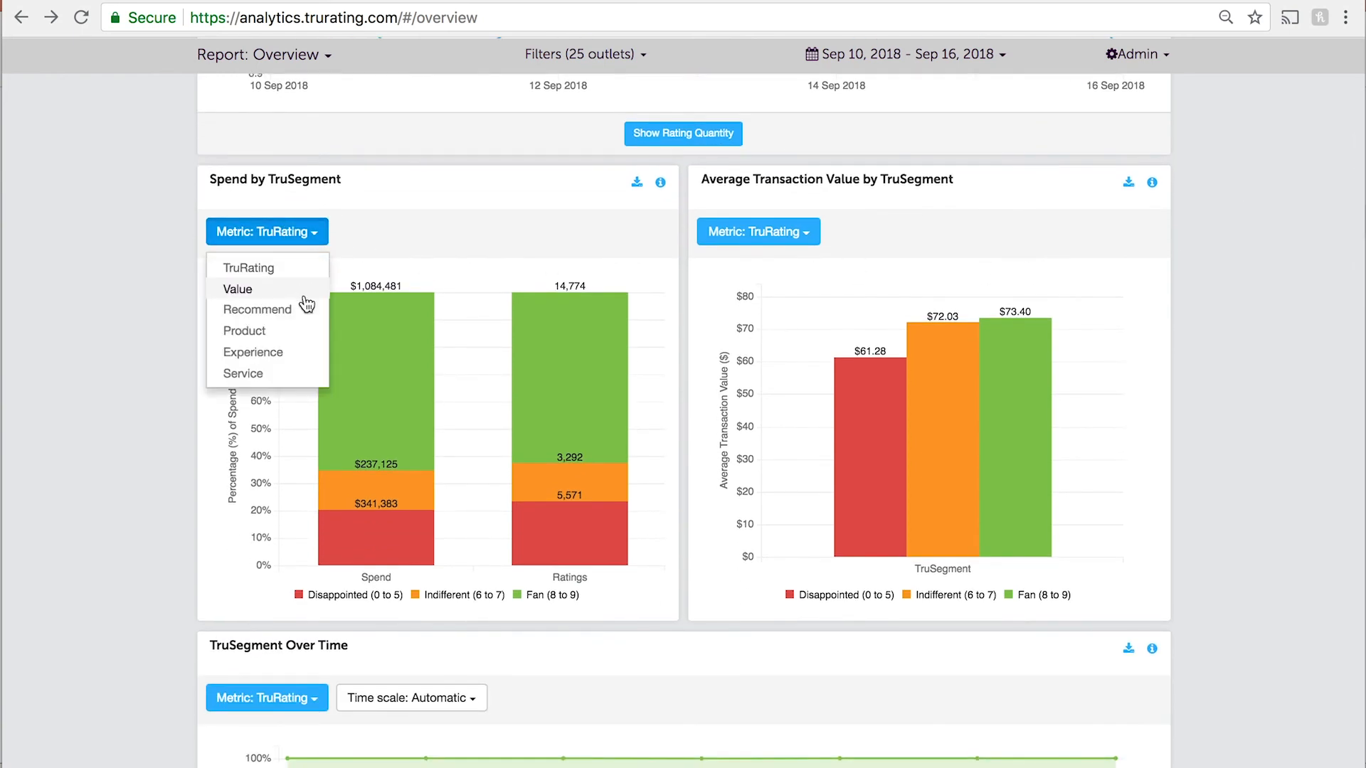
{"action": "left_click", "coordinate": [256, 309]}
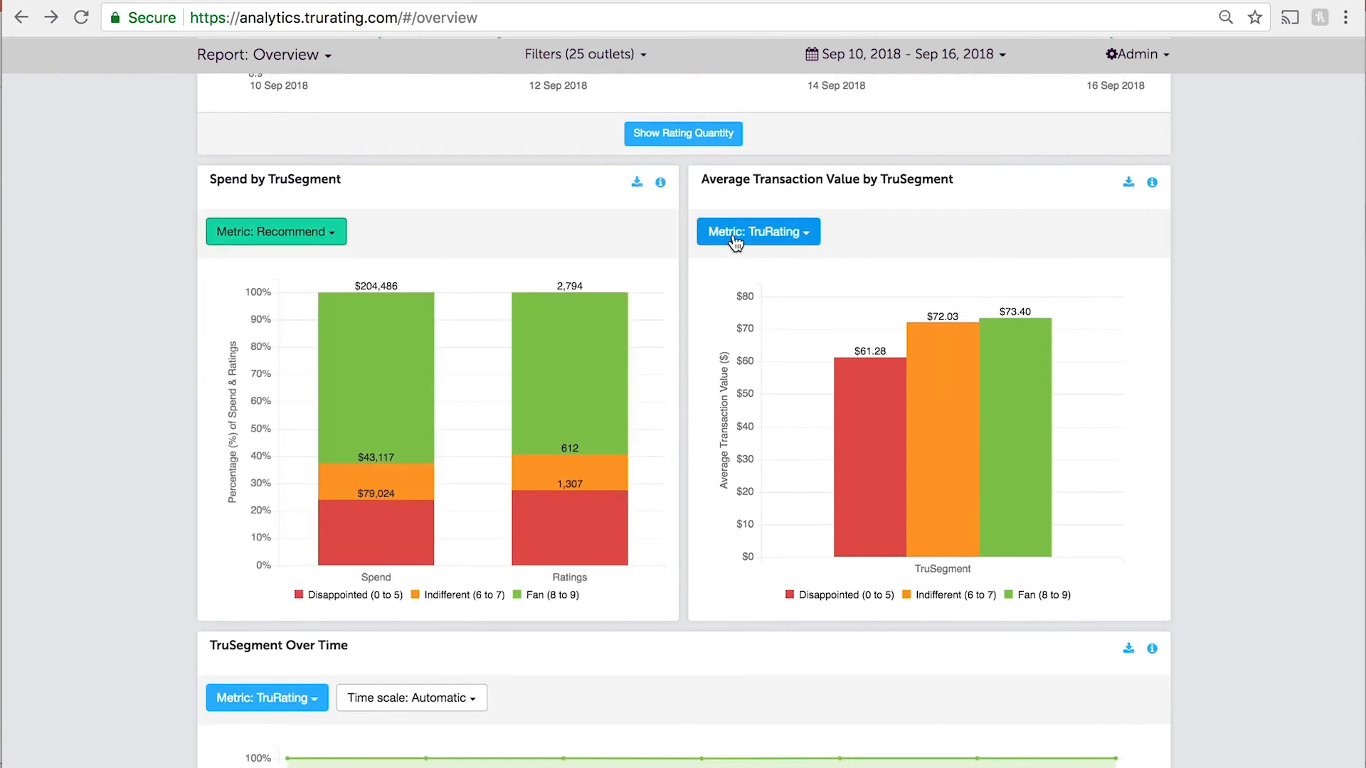
{"action": "left_click", "coordinate": [756, 232]}
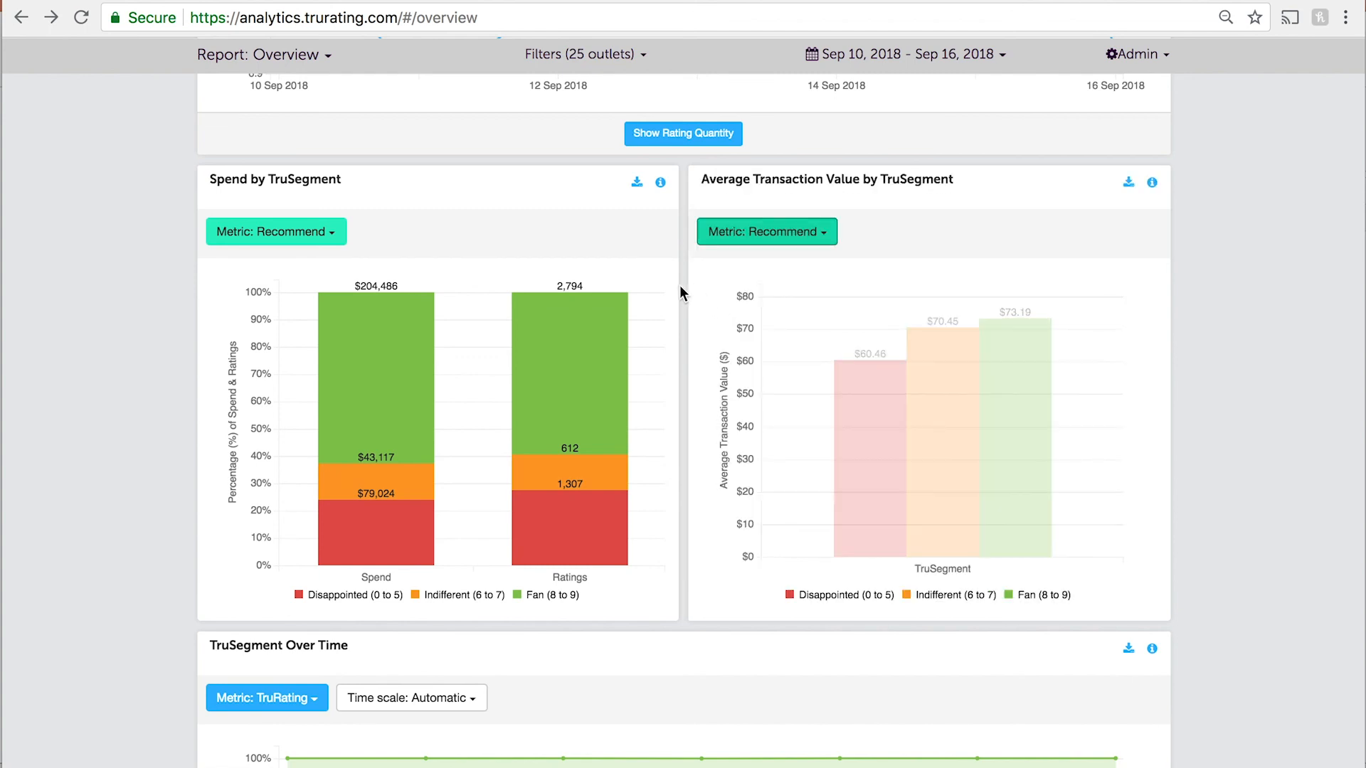